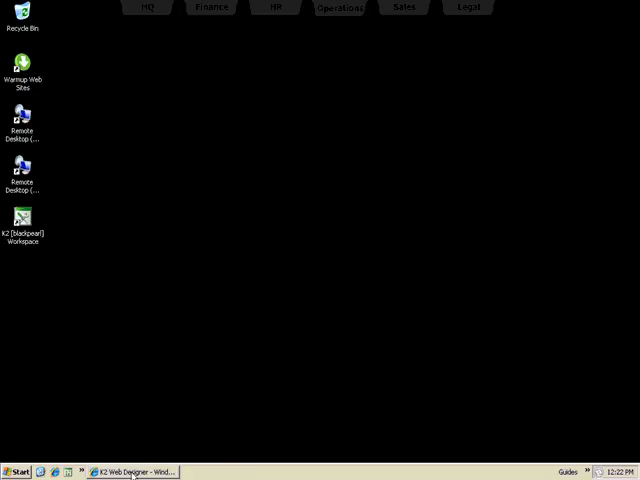
Restore the K2 Web Designer window to review the HR approval workflow diagram
left_click(137, 471)
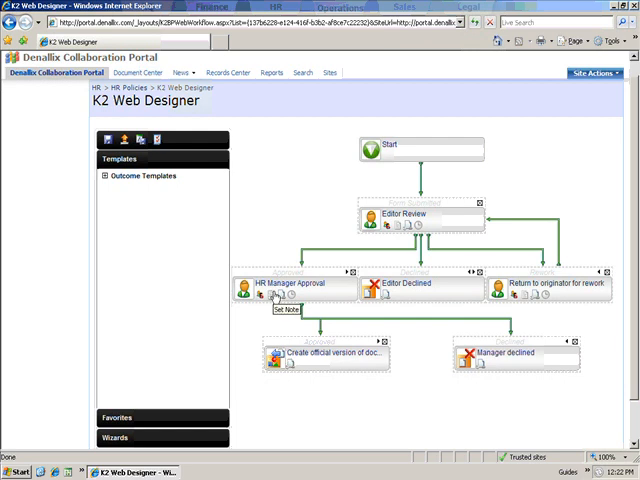
mouse_move(545, 300)
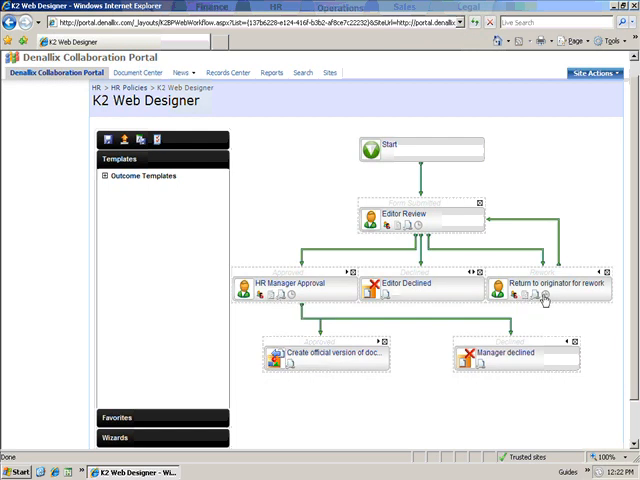
mouse_move(478, 218)
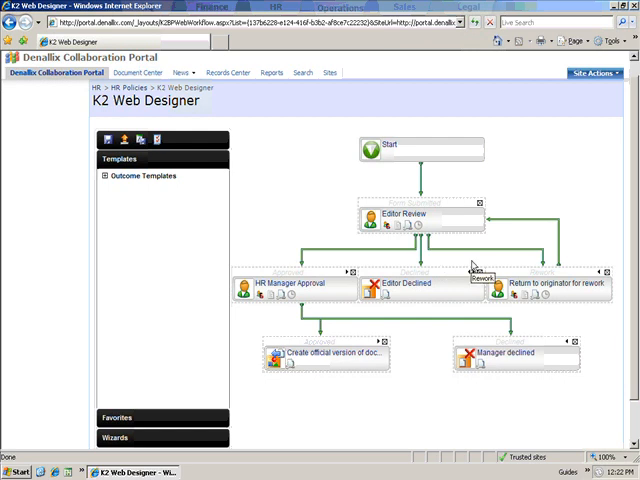
mouse_move(288, 284)
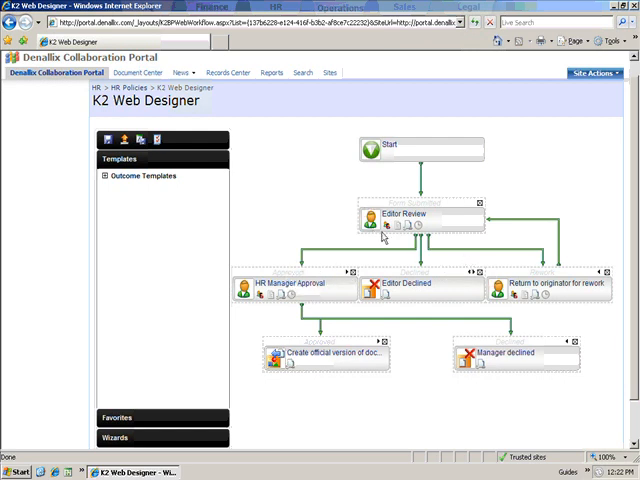
mouse_move(310, 305)
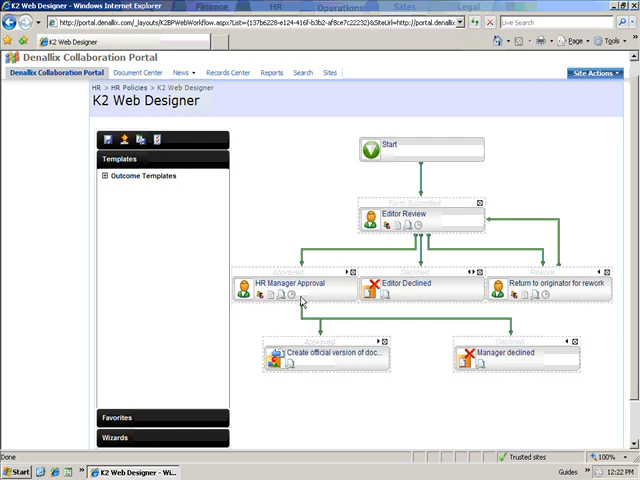
mouse_move(337, 324)
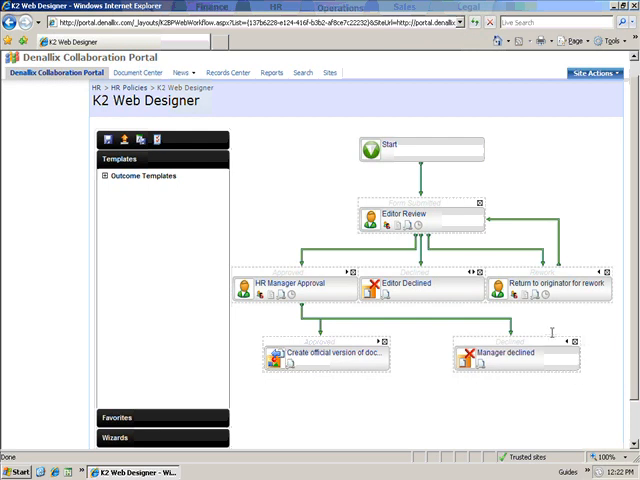
mouse_move(487, 372)
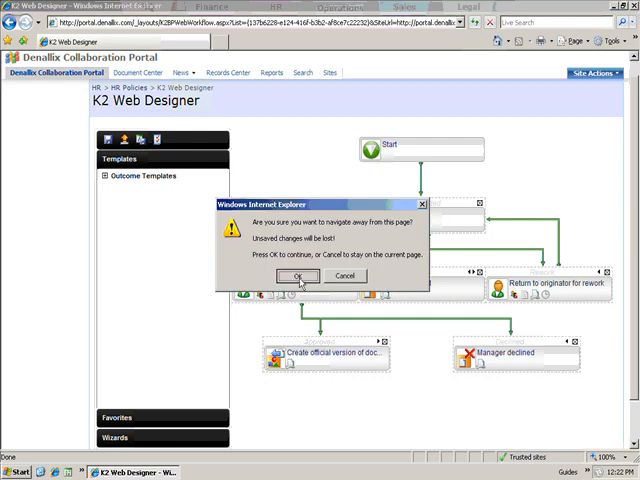
Leave the designer page and open the HR Policies document library
left_click(299, 276)
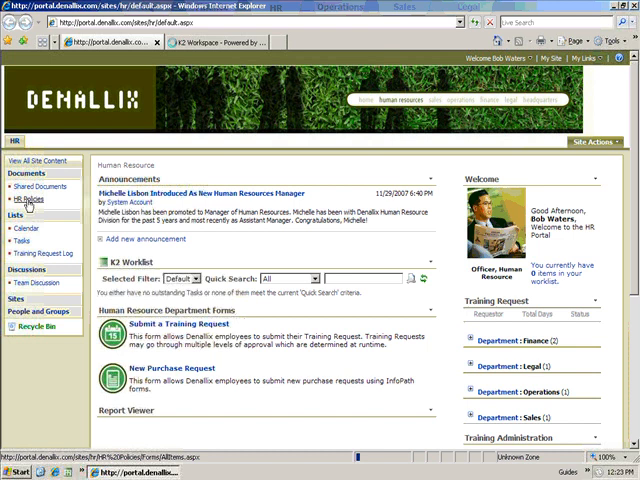
left_click(31, 200)
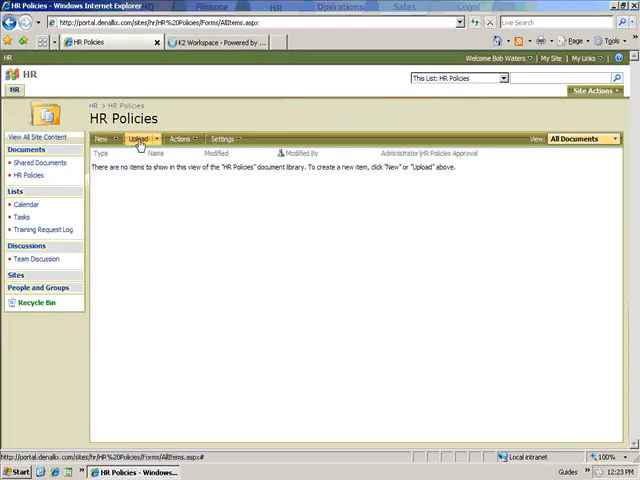
mouse_move(140, 138)
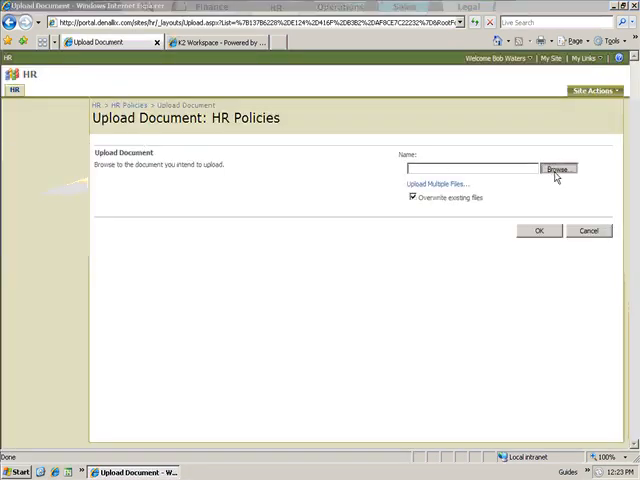
Upload K2ExpensePolicy.docx from DemoFiles into HR Policies
left_click(558, 168)
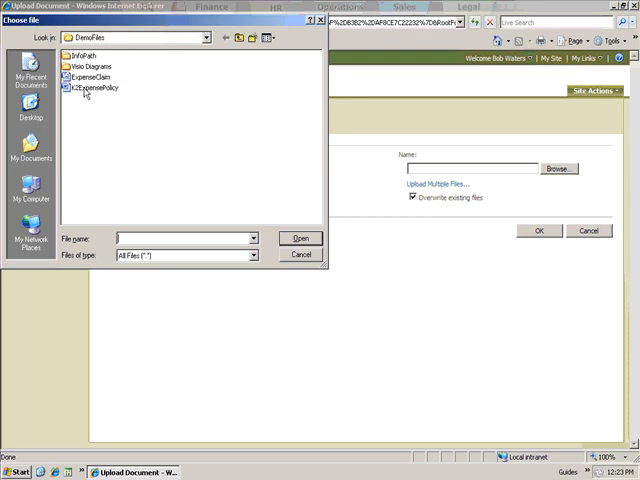
left_click(299, 238)
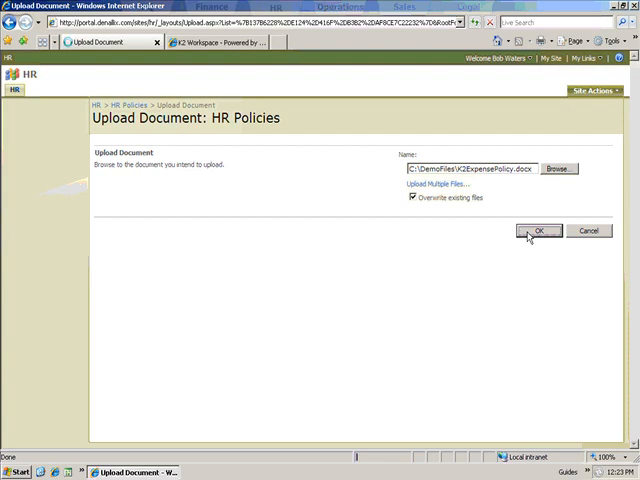
left_click(539, 231)
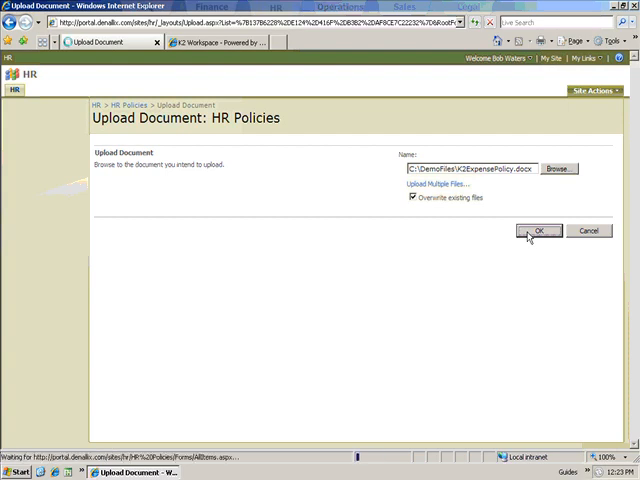
left_click(538, 231)
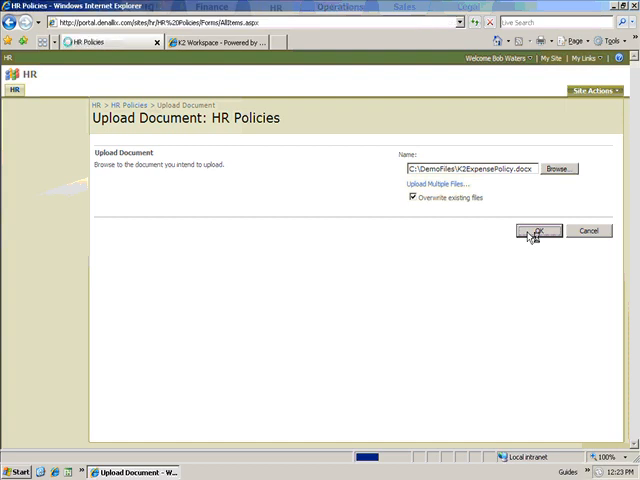
Check K2ExpensePolicy in HR Policies and open its In Progress approval status
left_click(538, 231)
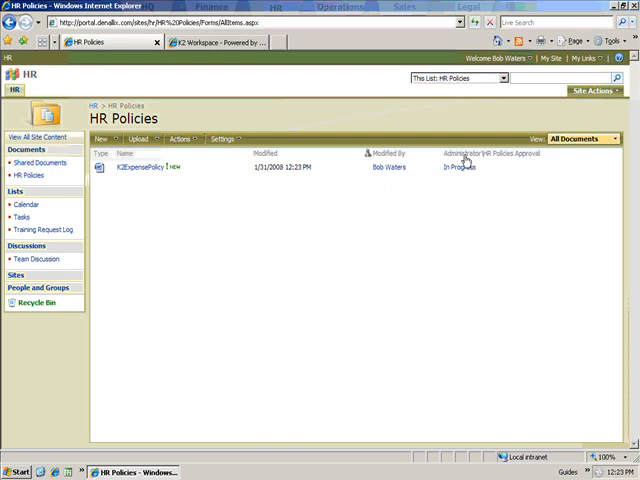
mouse_move(451, 193)
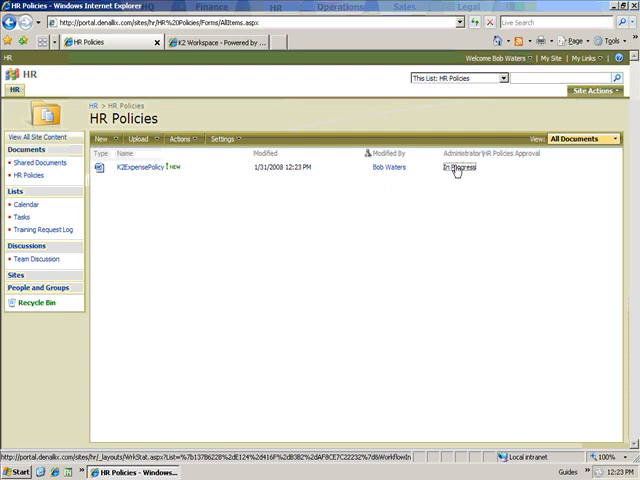
left_click(461, 168)
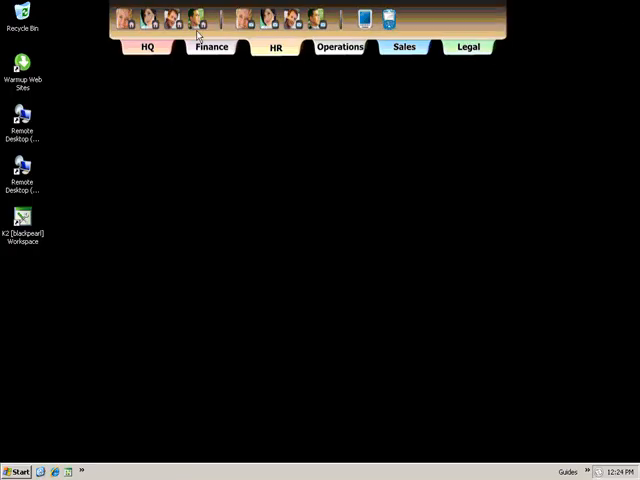
mouse_move(180, 18)
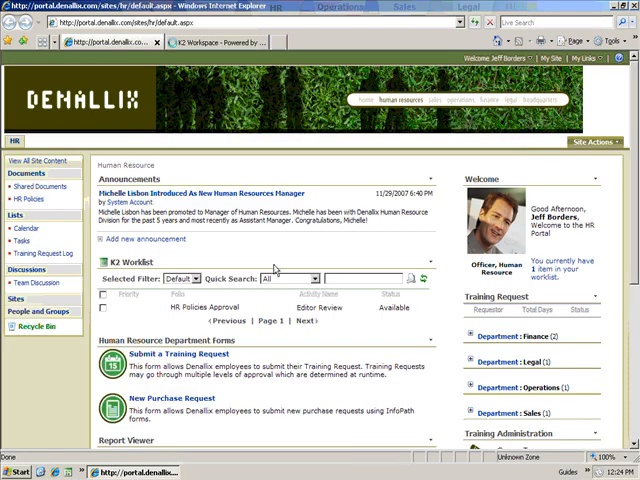
mouse_move(278, 272)
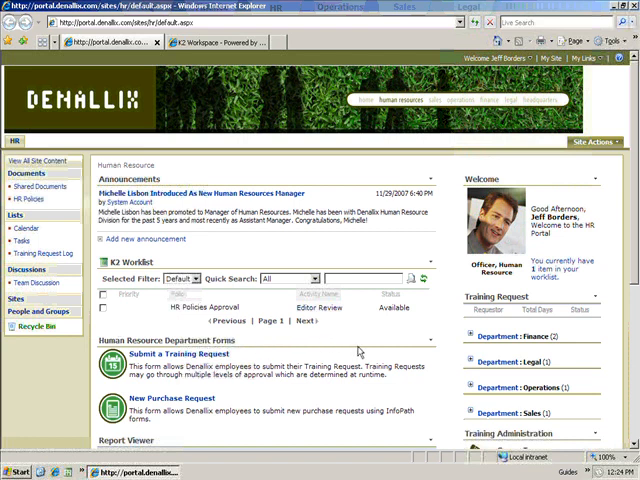
mouse_move(360, 352)
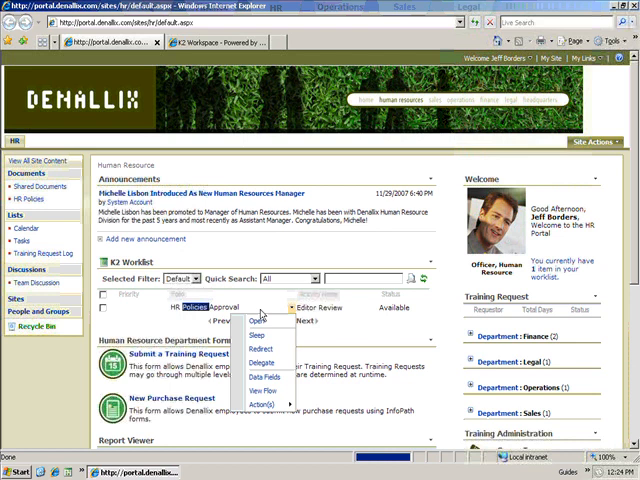
Open View Flow from the worklist item to see the pending Editor Review task
left_click(253, 321)
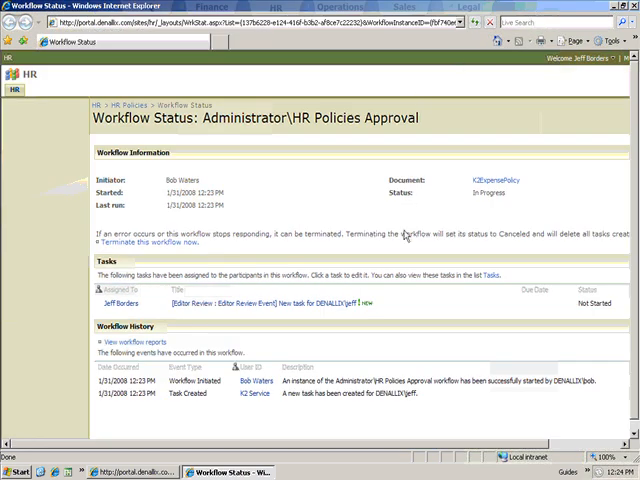
mouse_move(508, 282)
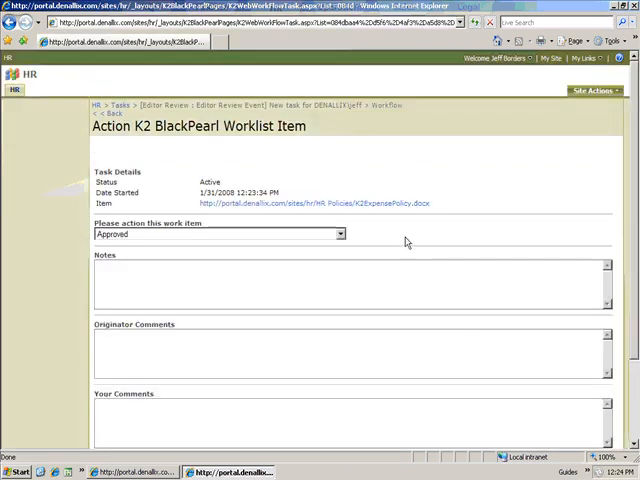
mouse_move(373, 240)
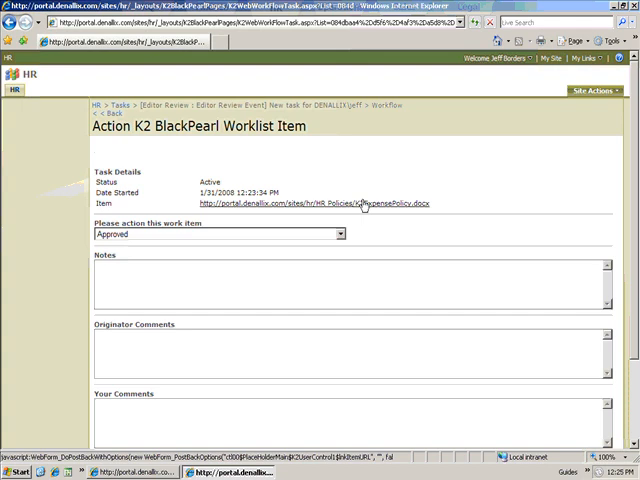
Set the editor task outcome to Approved and type comment 'This looks g'
left_click(340, 233)
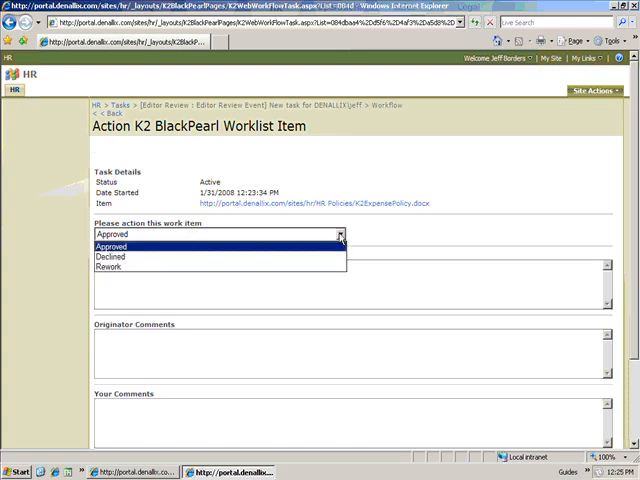
mouse_move(335, 252)
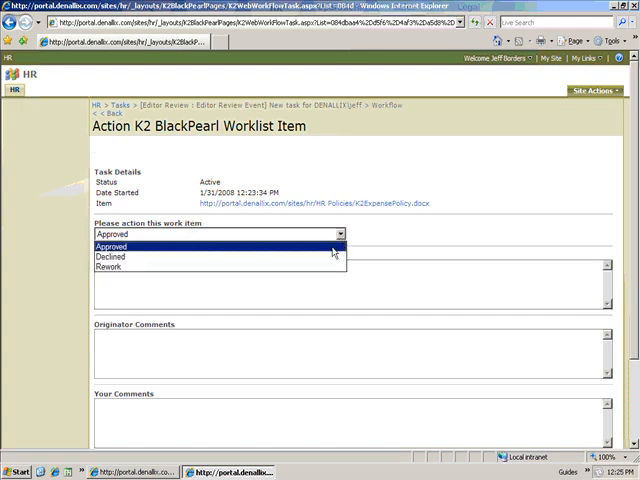
mouse_move(326, 268)
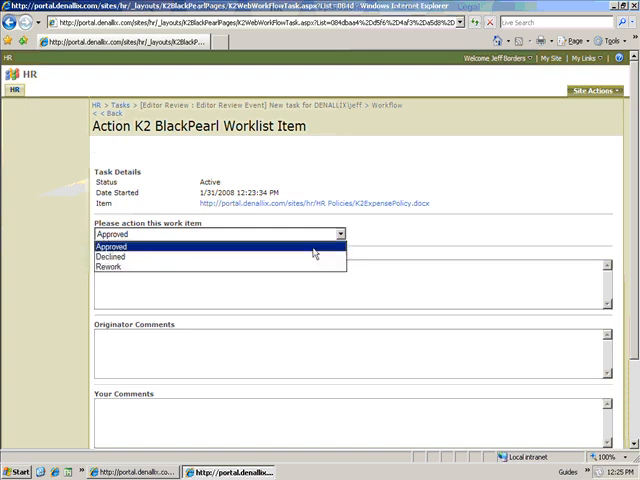
left_click(113, 245)
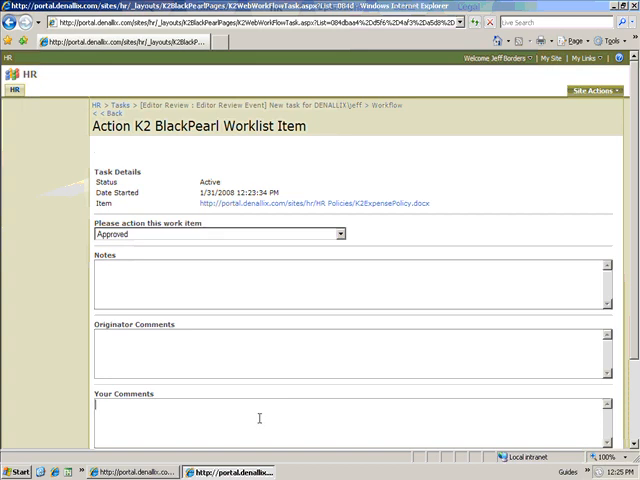
type("This looks g")
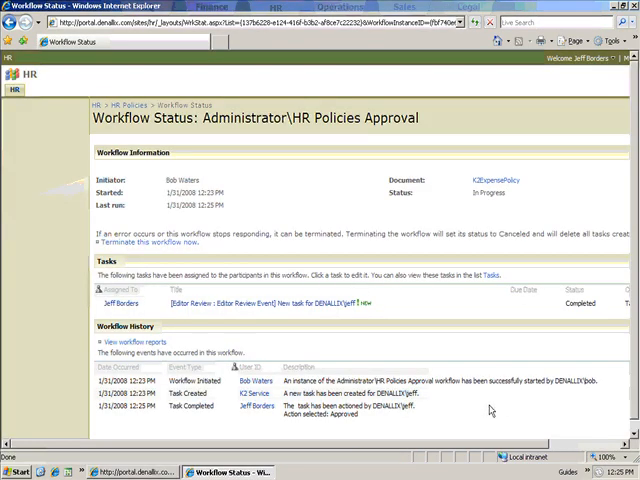
mouse_move(398, 427)
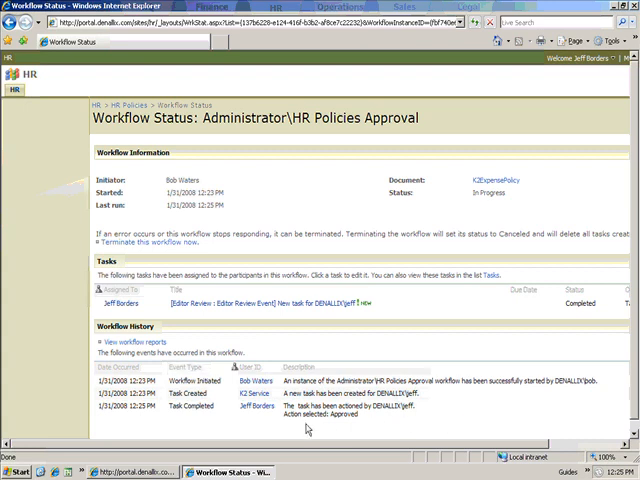
mouse_move(378, 440)
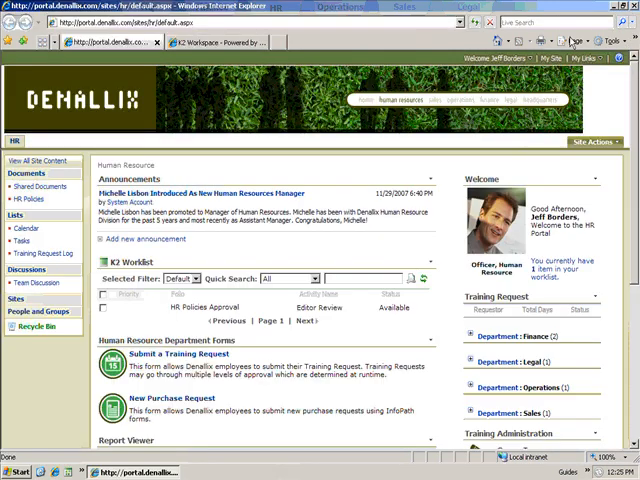
As the HR manager, open the HR site's Tasks list
left_click(627, 6)
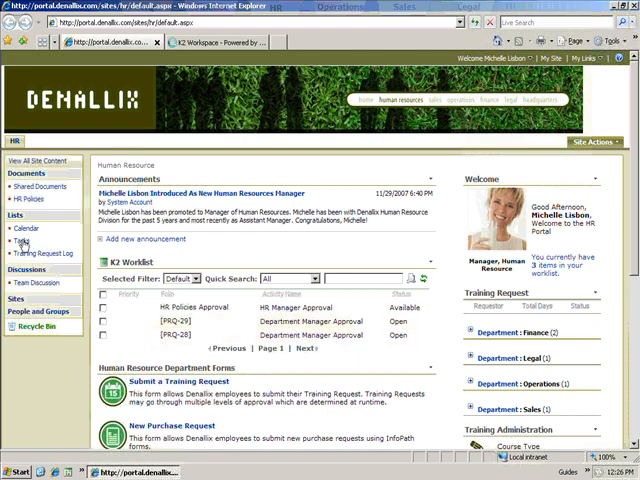
left_click(20, 241)
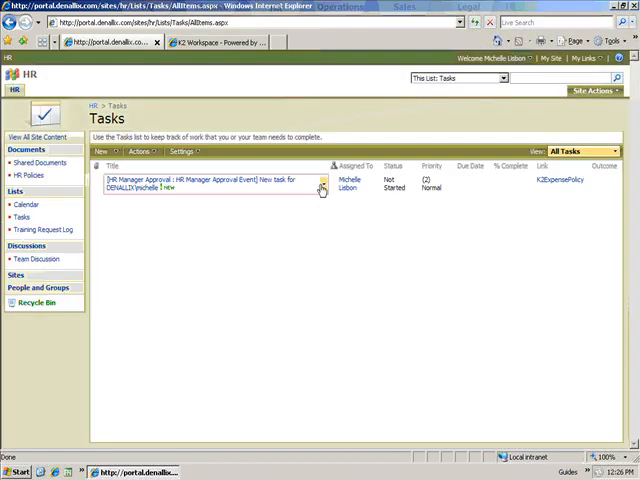
Edit the HR Manager Approval task and choose Approved as its outcome
left_click(323, 187)
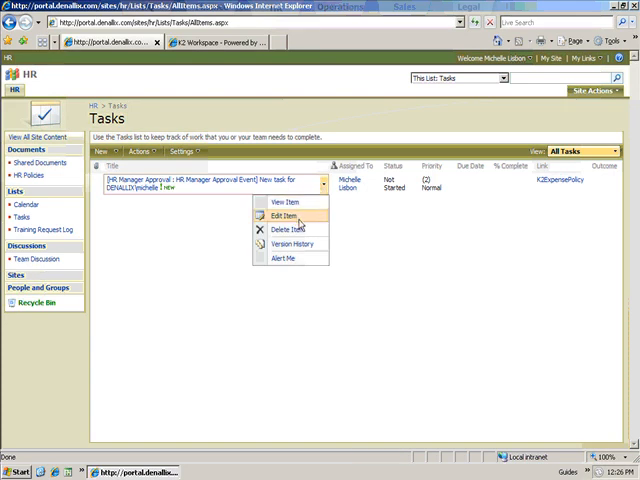
left_click(284, 203)
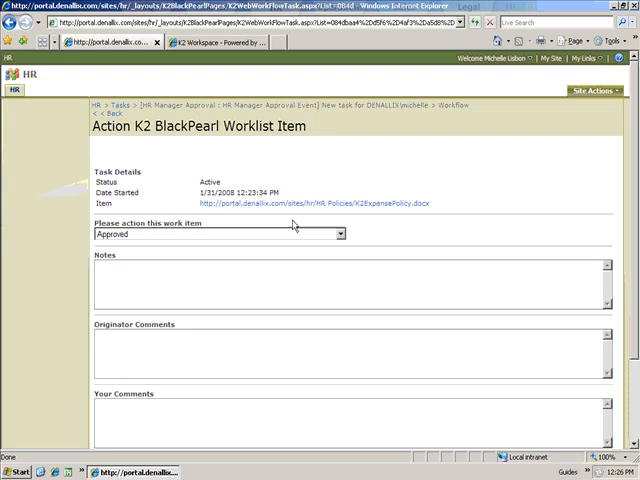
mouse_move(333, 218)
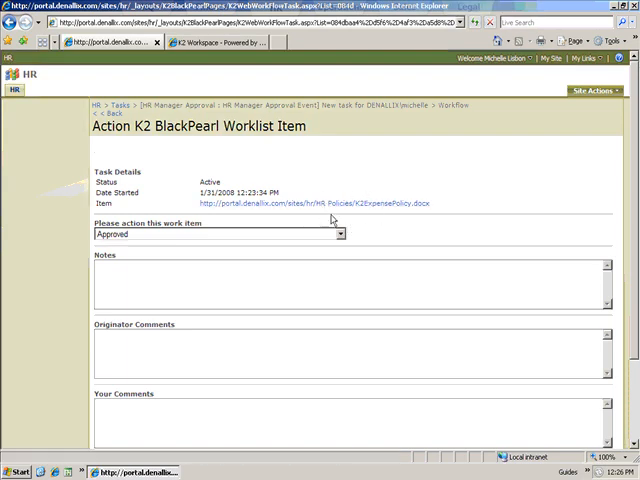
left_click(340, 234)
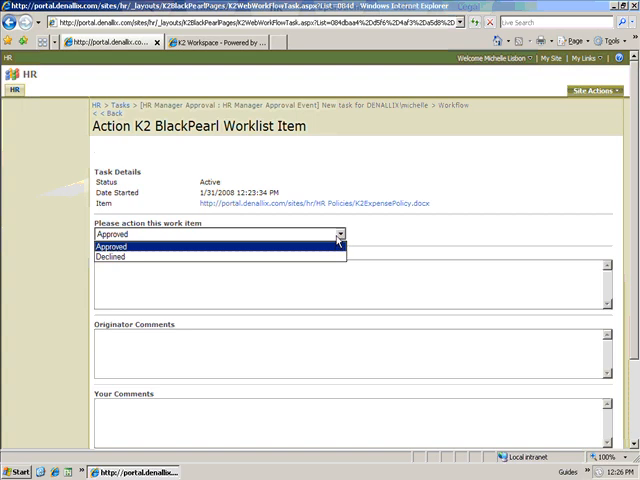
left_click(113, 245)
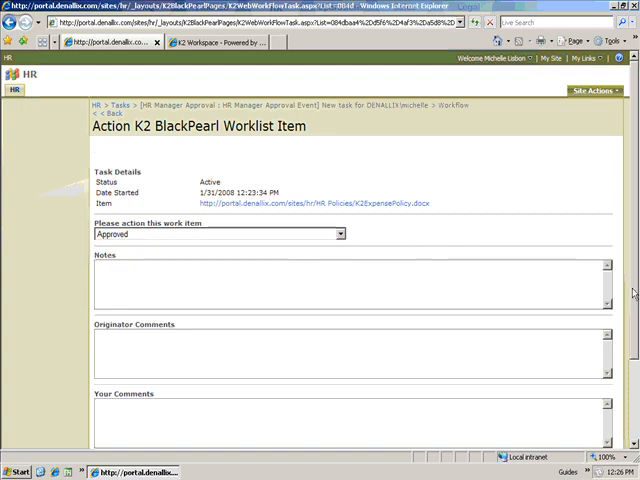
scroll("down", 3)
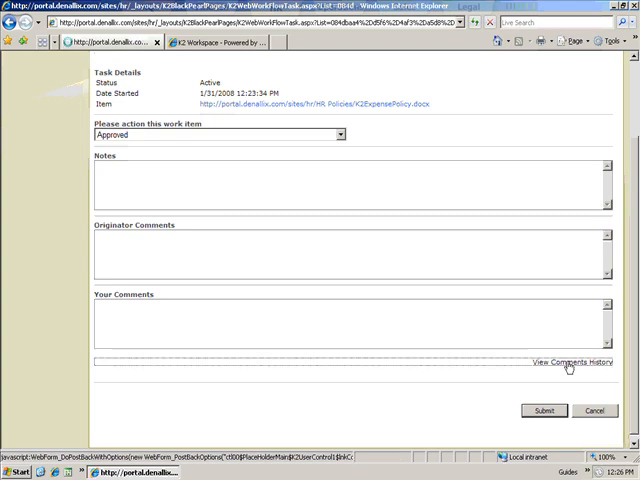
Read the editor's comment history, then comment 'Approved' on the manager task
left_click(570, 361)
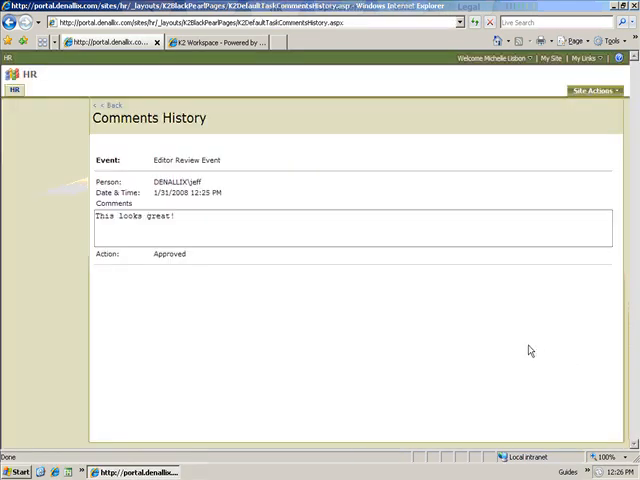
mouse_move(198, 252)
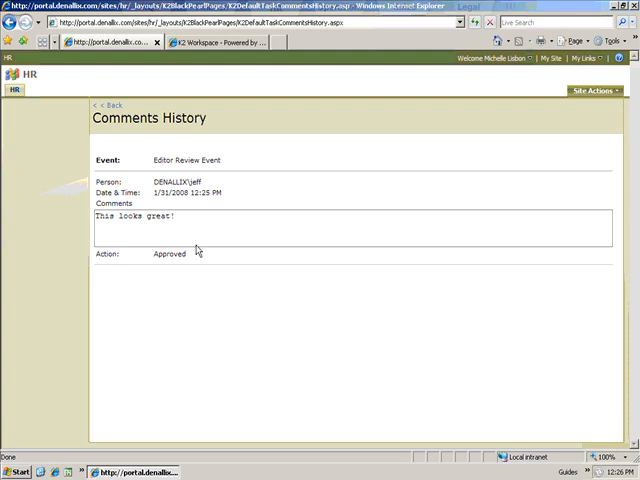
mouse_move(106, 105)
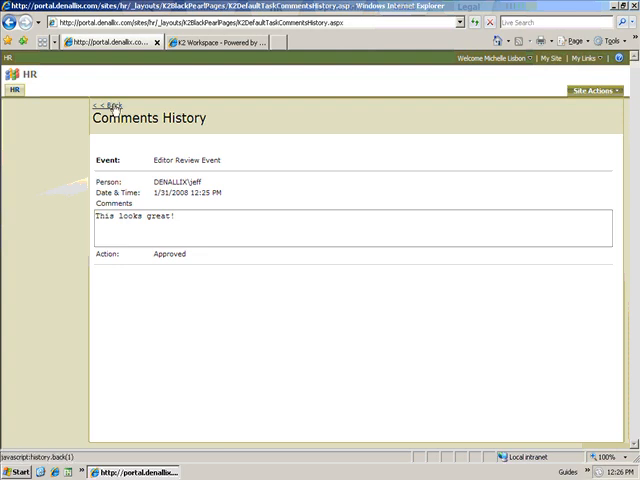
left_click(106, 106)
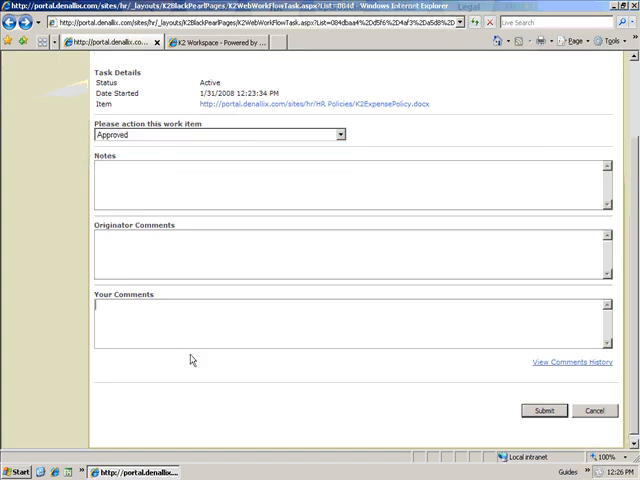
type("Approved")
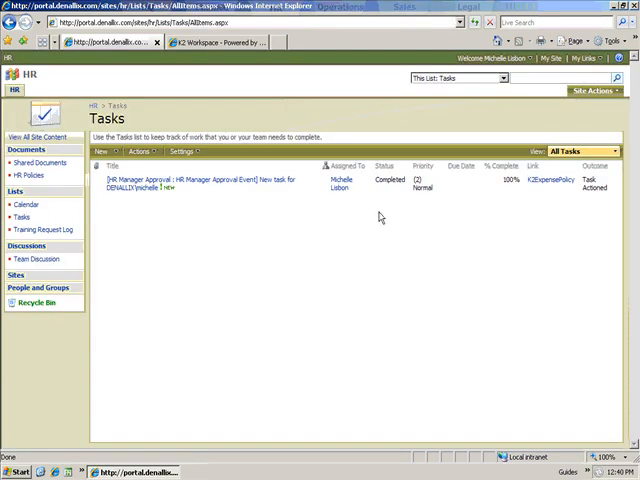
mouse_move(52, 188)
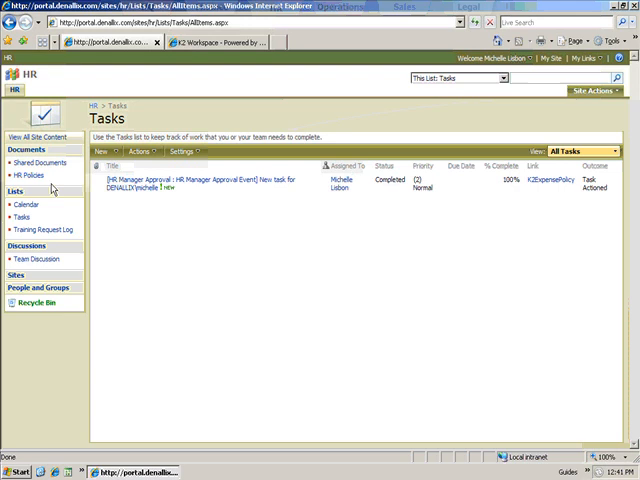
Open HR Policies to see K2ExpensePolicy's approval workflow marked Completed
left_click(30, 176)
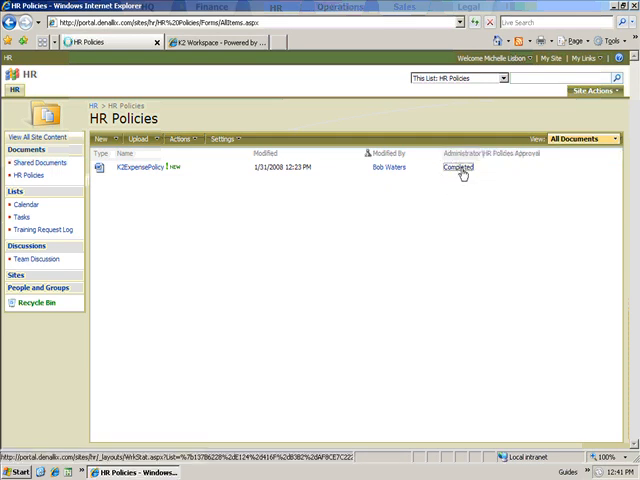
Open the expense policy's Completed HR Policies Approval link to view its workflow history
left_click(457, 167)
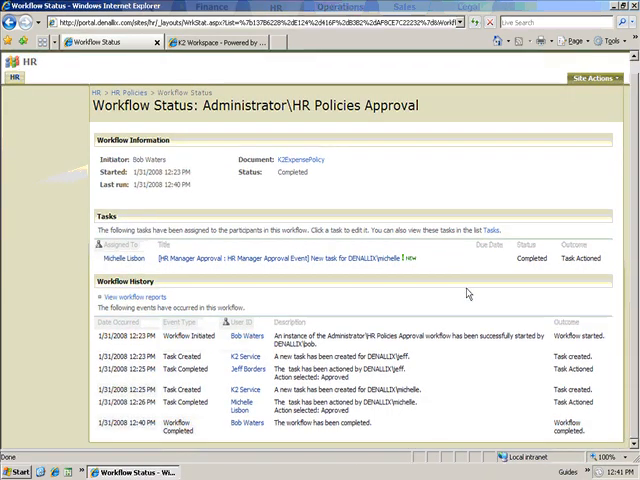
mouse_move(317, 440)
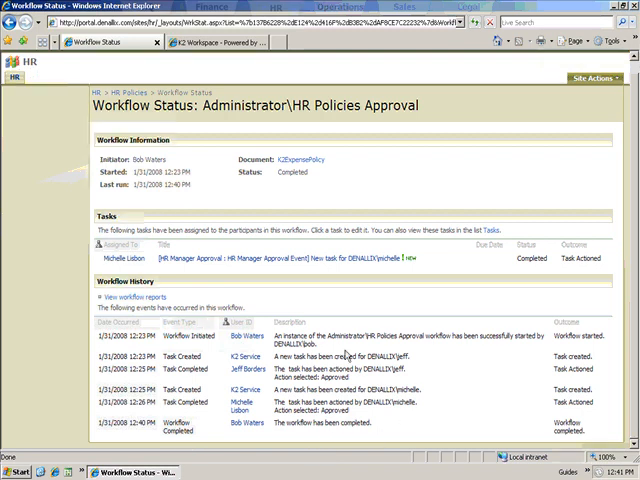
mouse_move(333, 461)
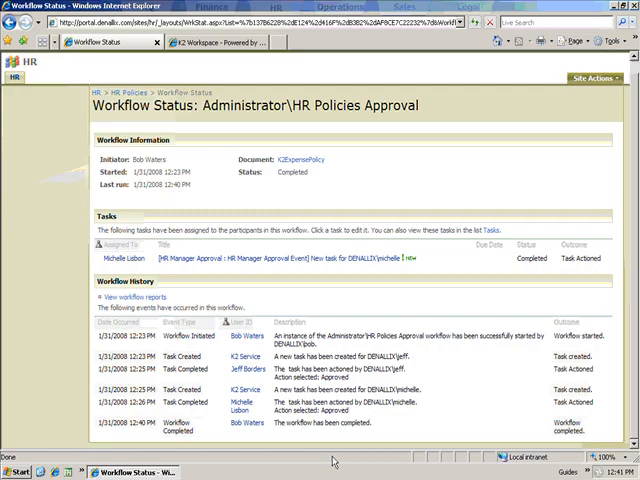